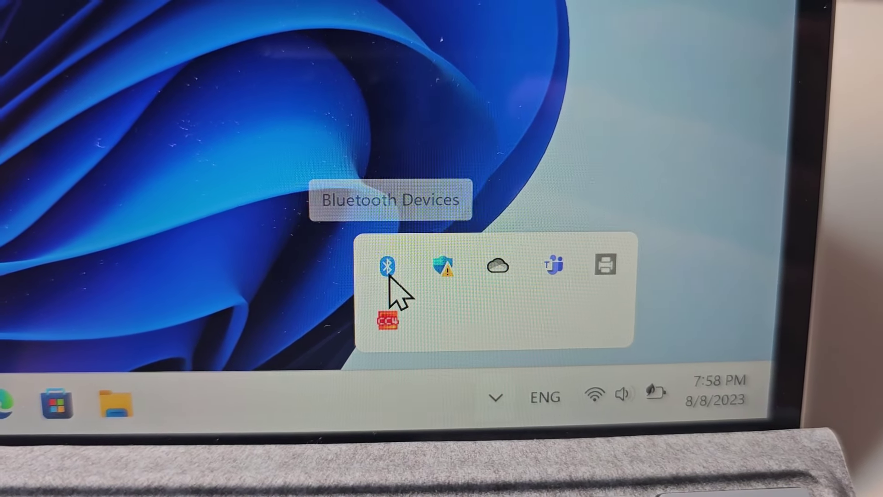
Bring up the Bluetooth tray icon's menu to reach Show Bluetooth devices.
right_click(389, 268)
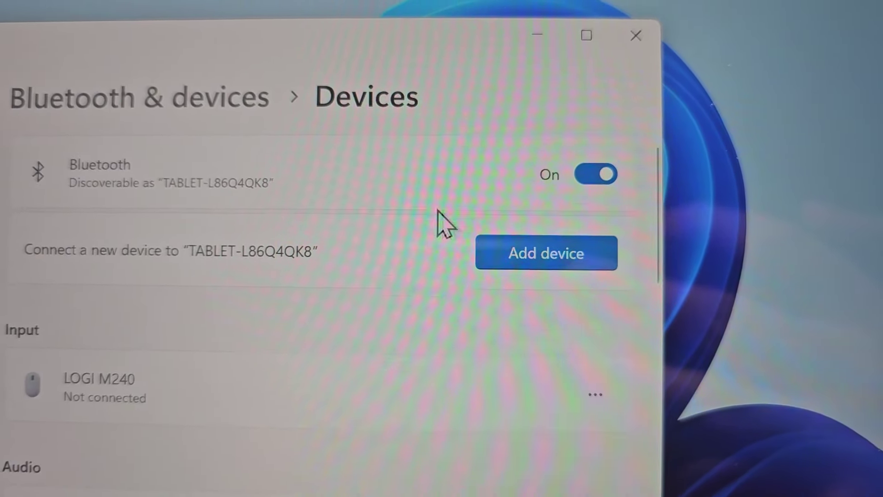
click(546, 253)
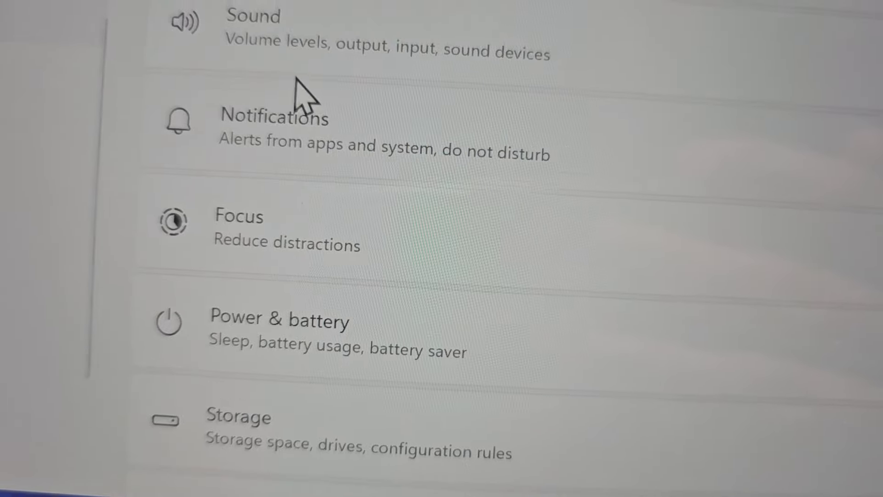
Go to the Sound page where Headphones (WF-1000XM5) is the output at volume 40.
click(250, 18)
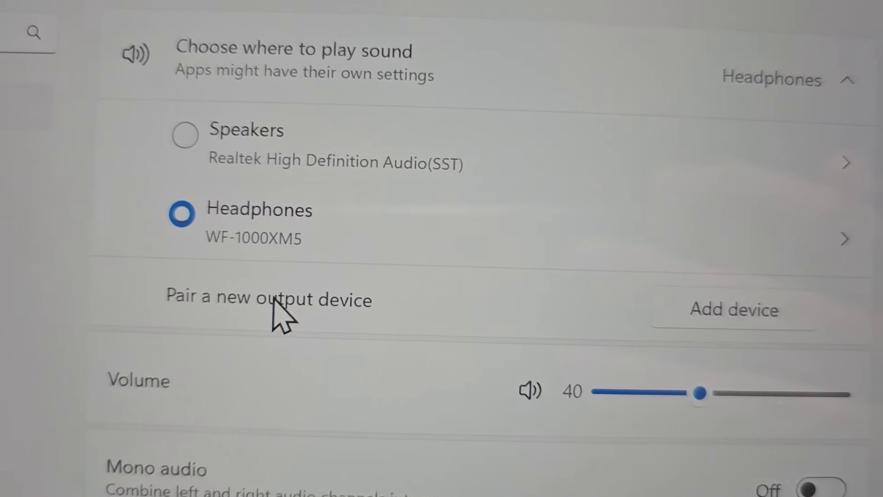
Select Headset (WF-1000XM5) as the input device for speaking and recording.
scroll(down, 3)
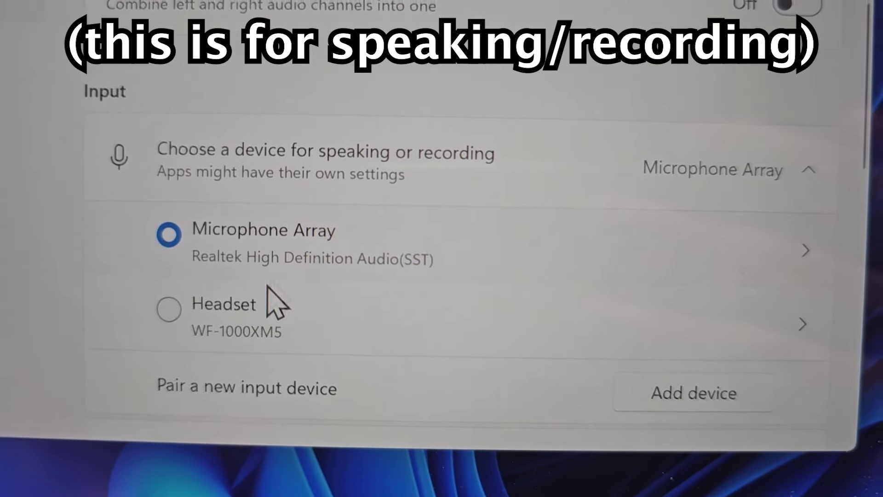
click(168, 308)
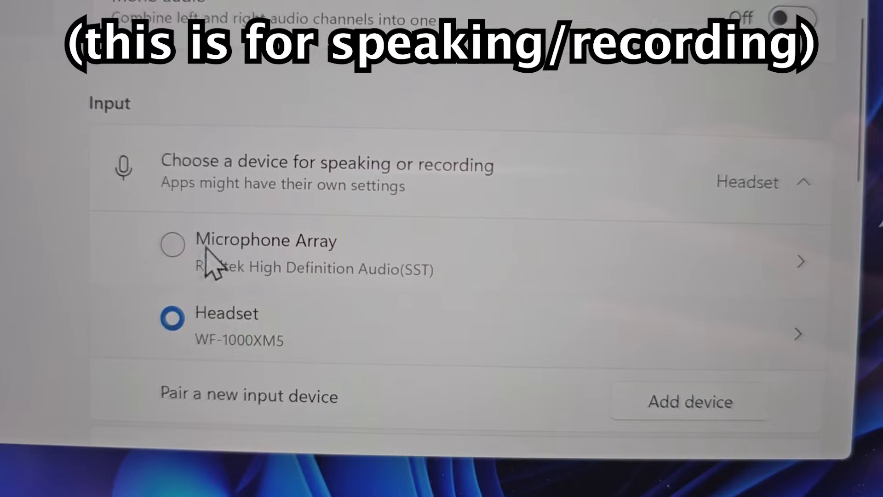